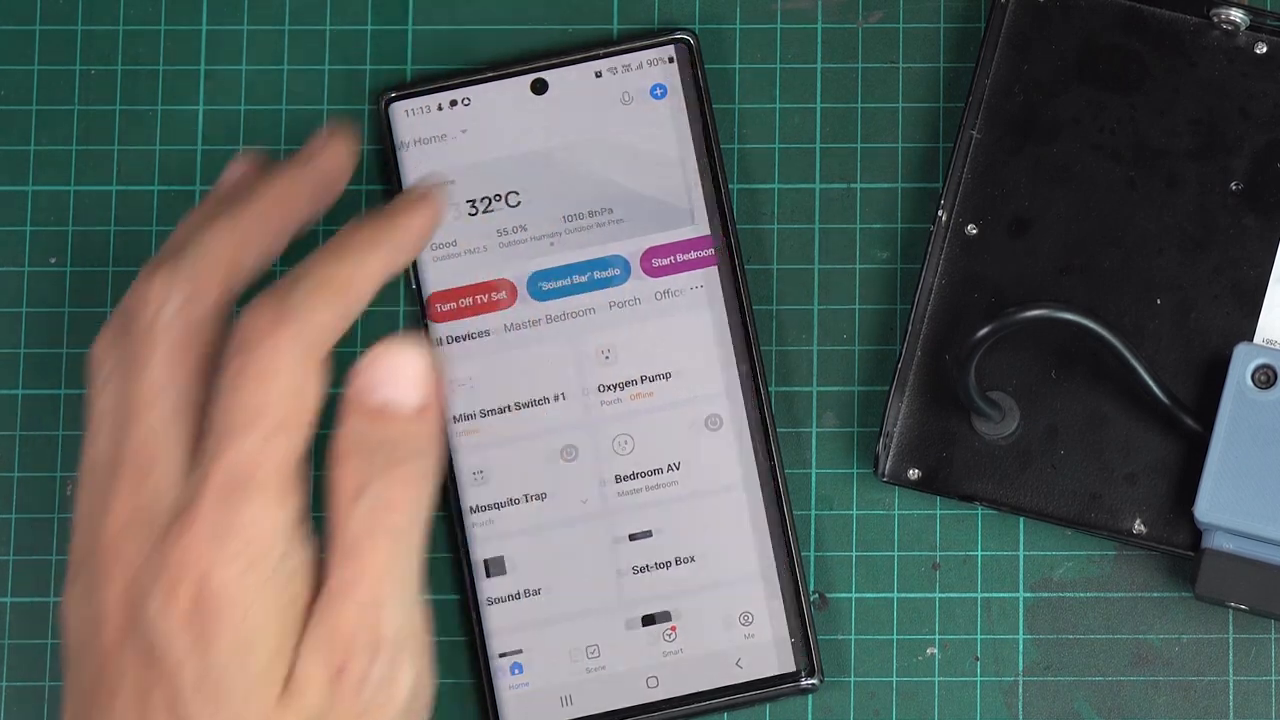
Start adding a new device so Smart Life scans for nearby devices and shows manual categories
click(656, 96)
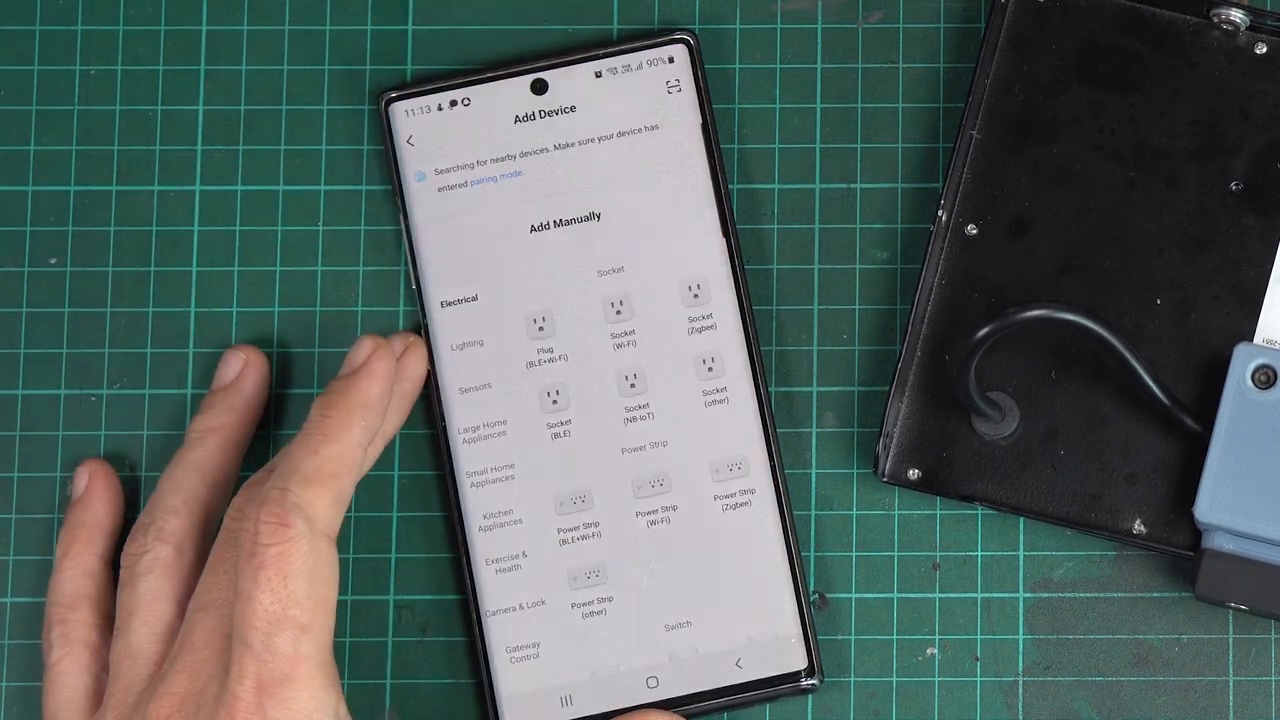